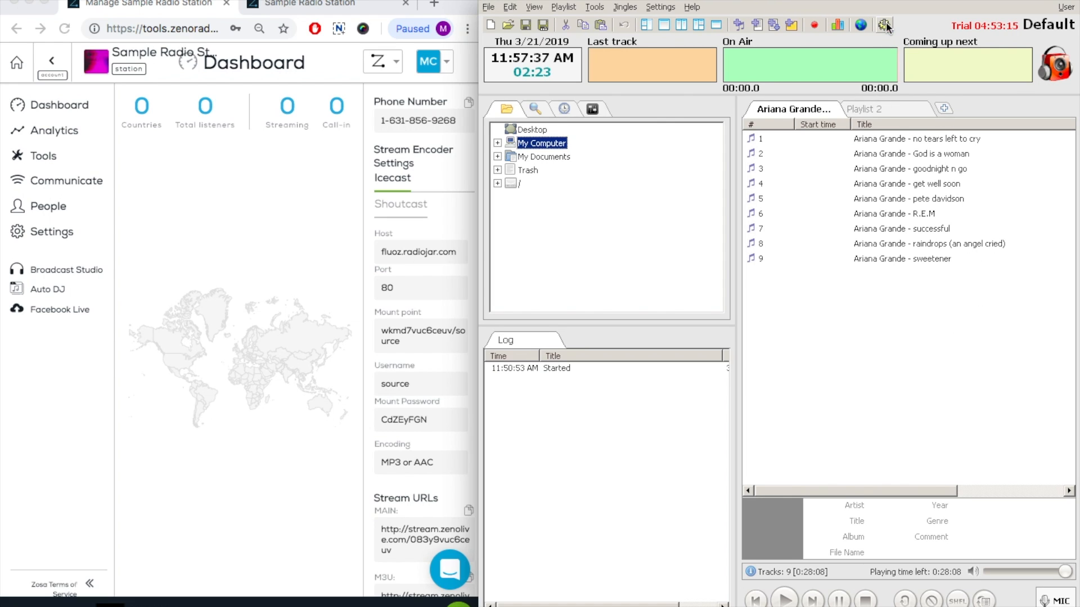
- Go to the Broadcast section of the RadioBOSS settings, showing the empty encoder list
left_click(885, 26)
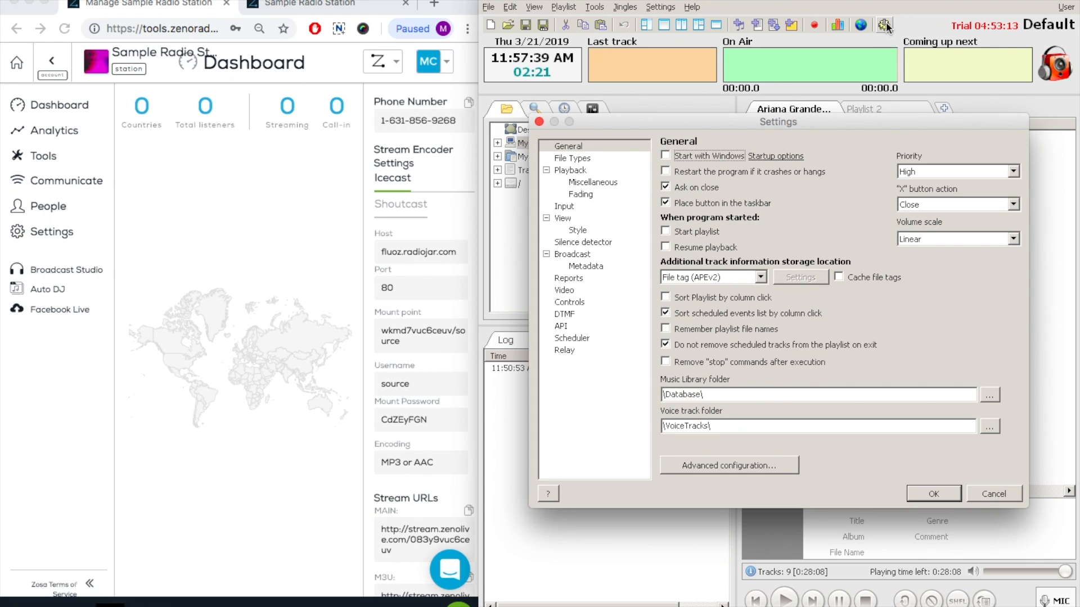
left_click(571, 254)
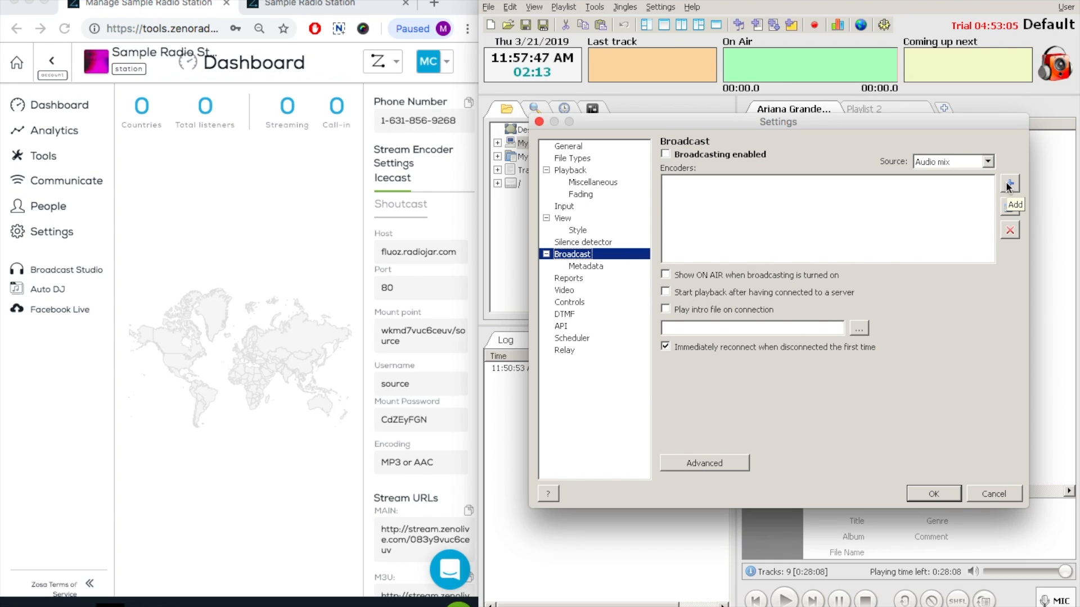
- Add a new encoder via the Configuration Wizard, choosing Icecast as the server type
left_click(1010, 183)
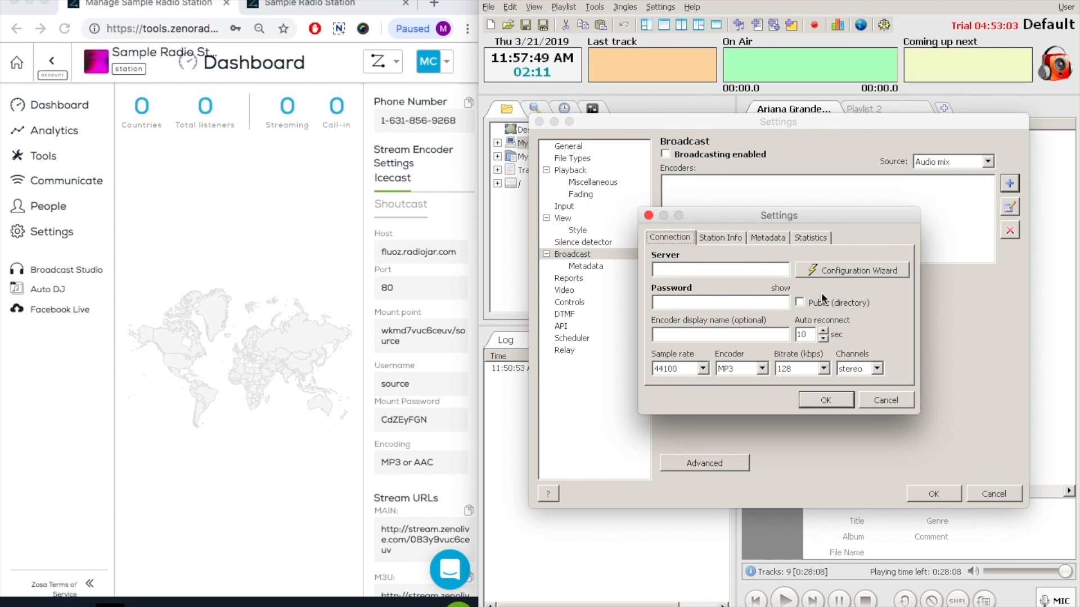
left_click(851, 269)
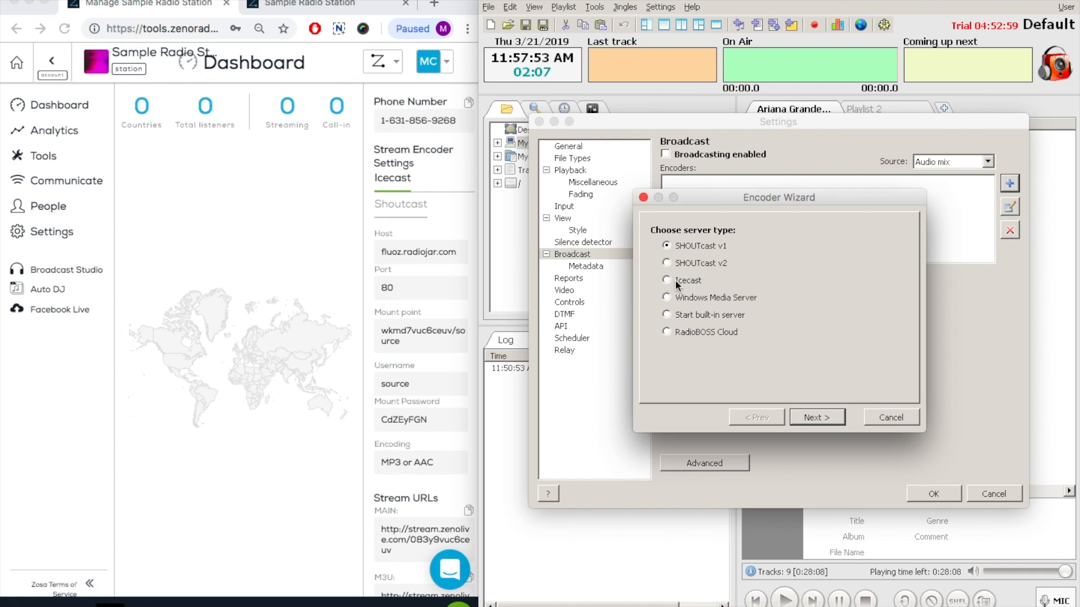
left_click(667, 280)
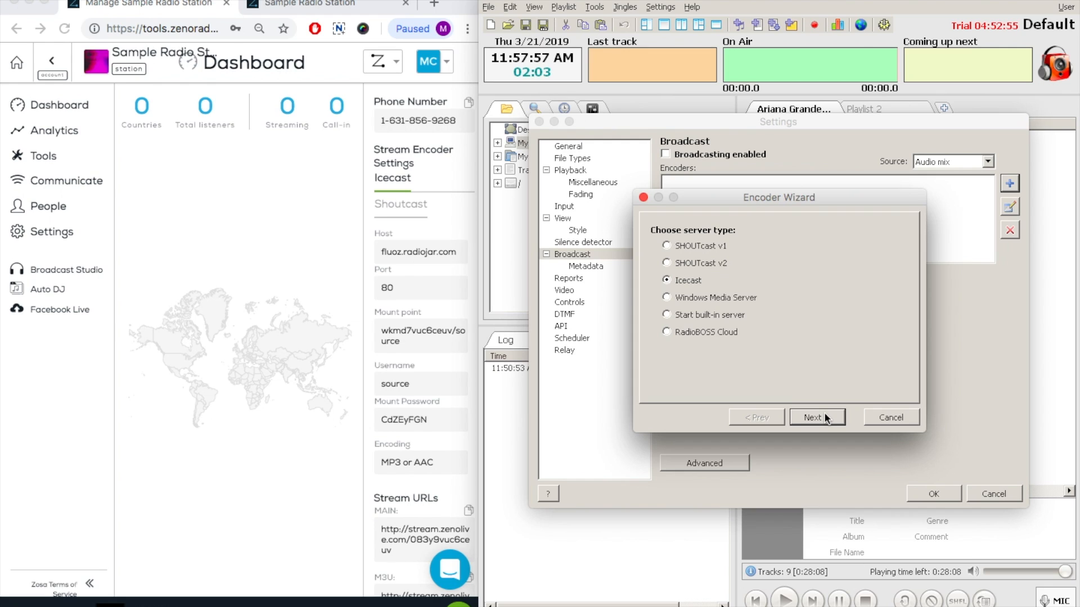
left_click(817, 417)
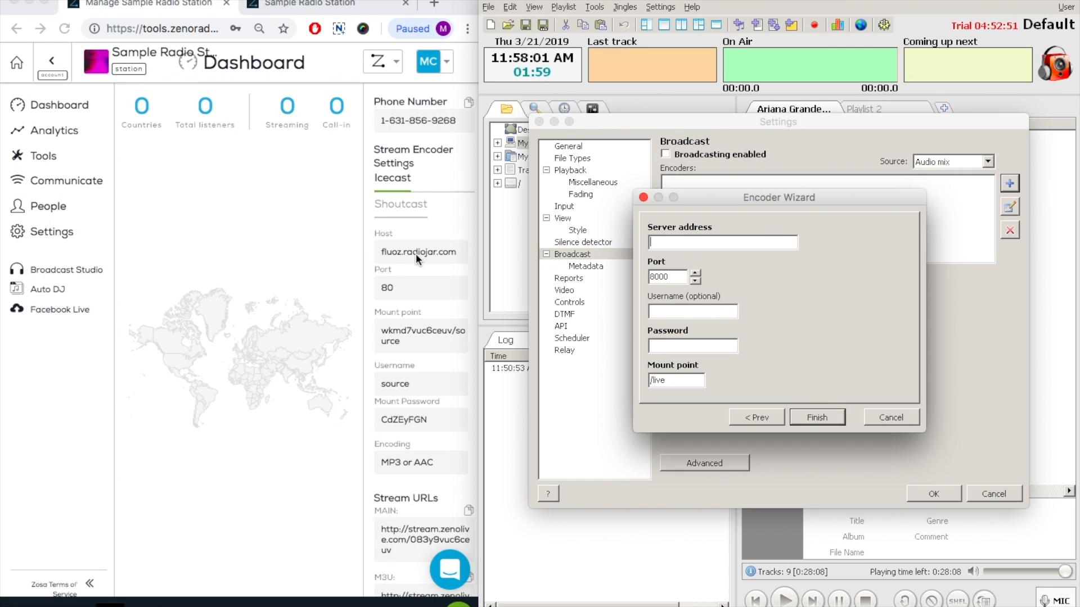
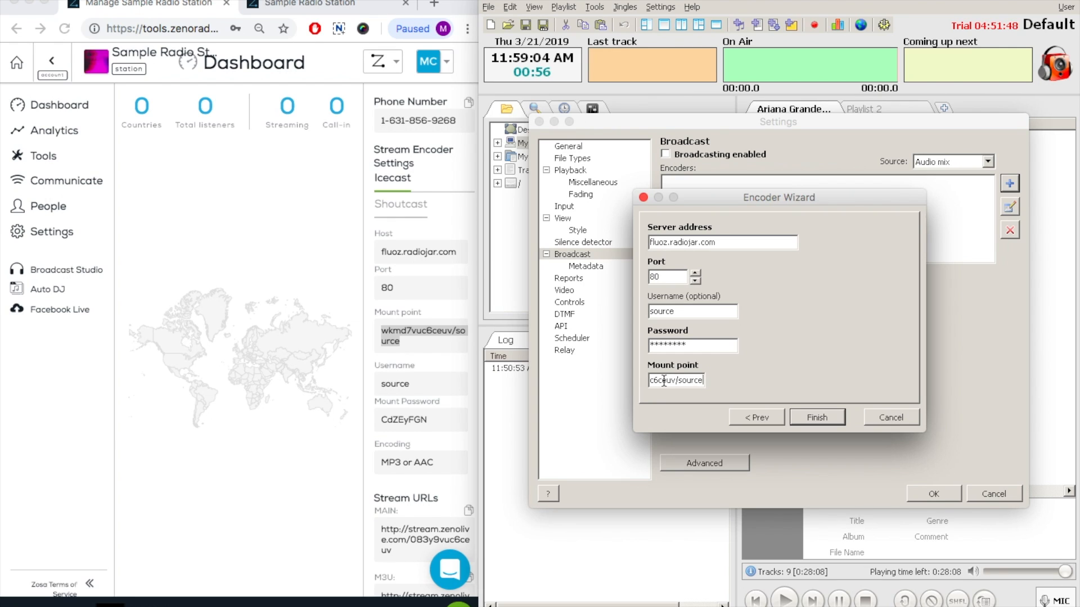
- Finish the wizard and confirm, adding the MP3 128k Zeno encoder to the list
left_click(817, 416)
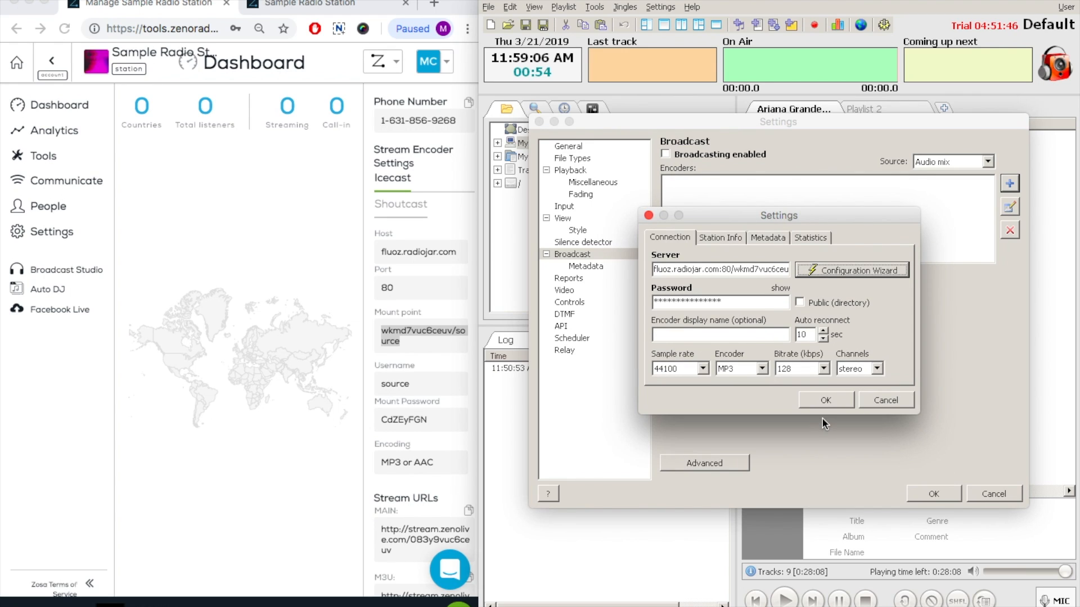
mouse_move(694, 391)
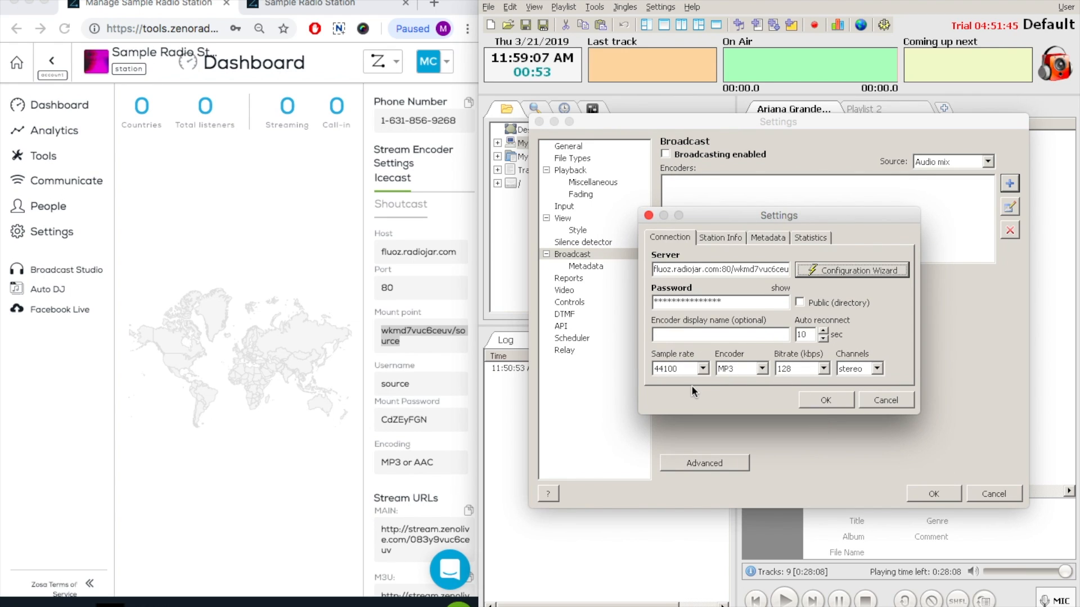
mouse_move(759, 383)
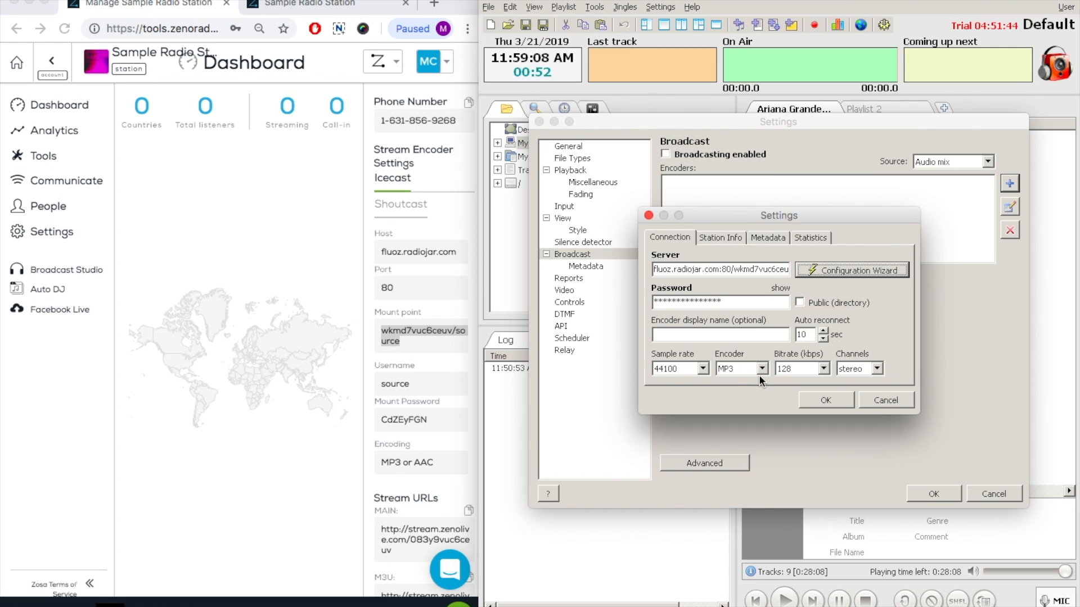
mouse_move(829, 374)
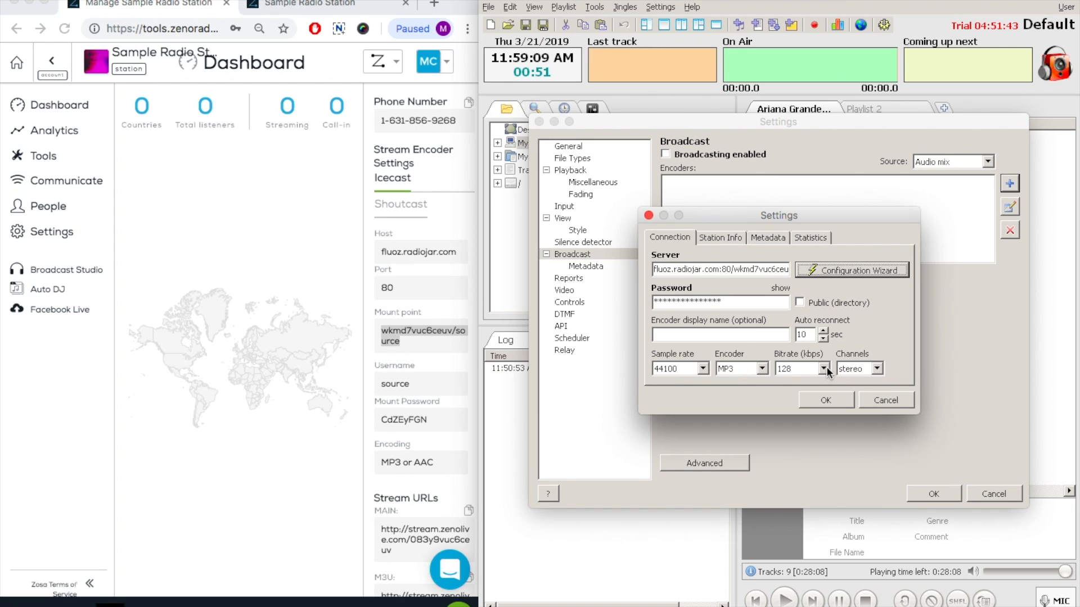
left_click(825, 400)
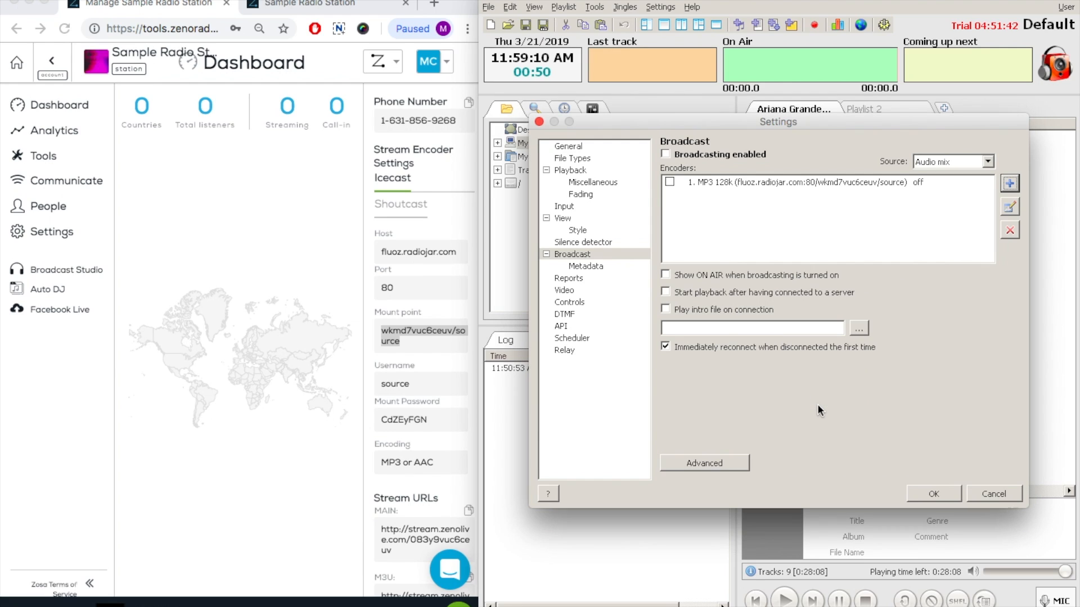
- Enable broadcasting through the new encoder with the ON AIR indicator shown, and connect
left_click(668, 182)
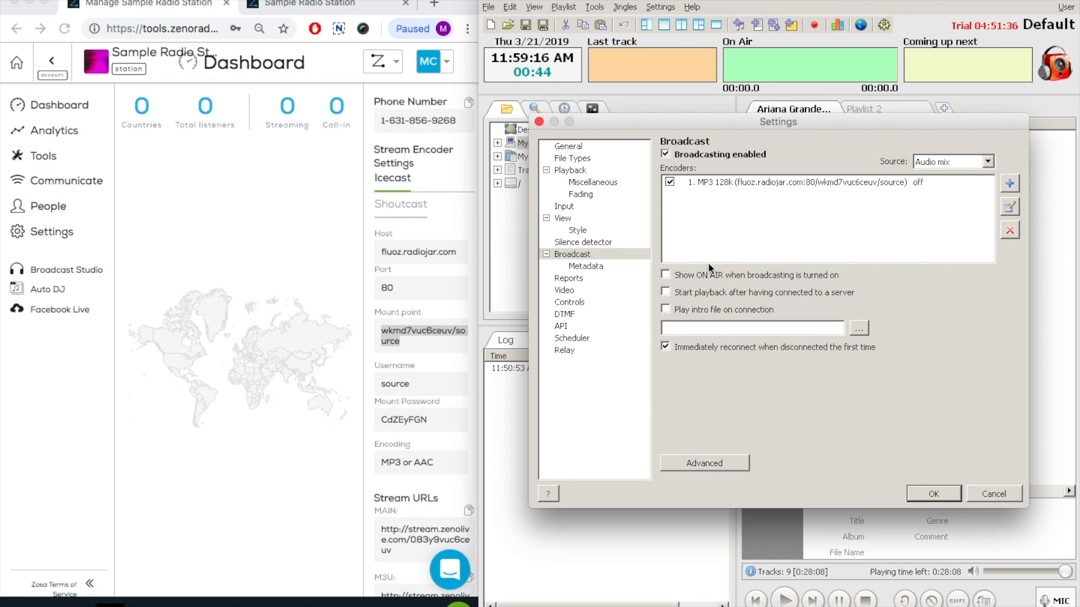
left_click(664, 274)
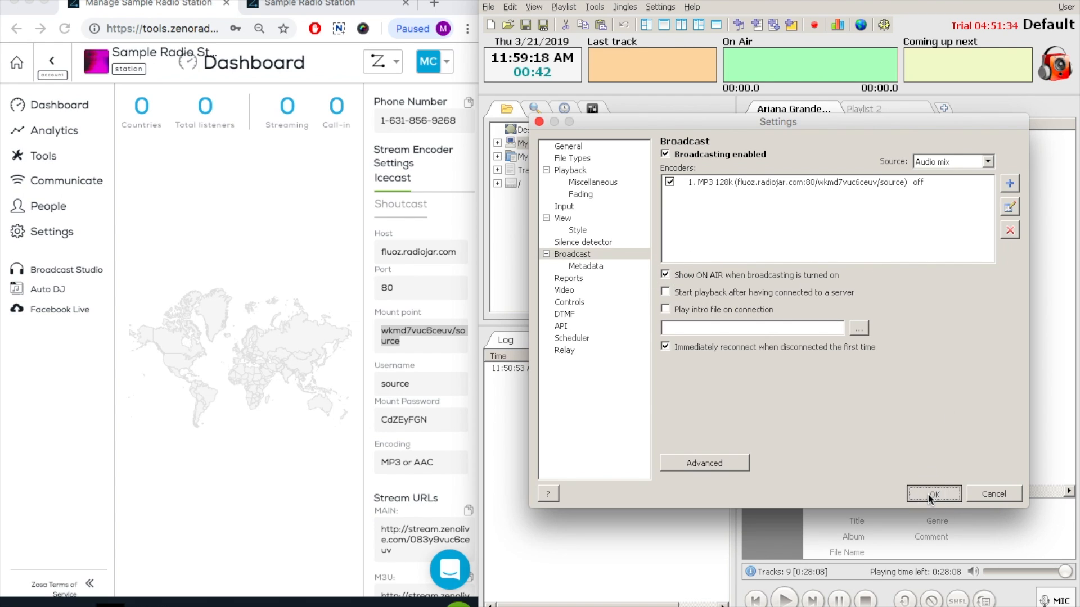
left_click(933, 494)
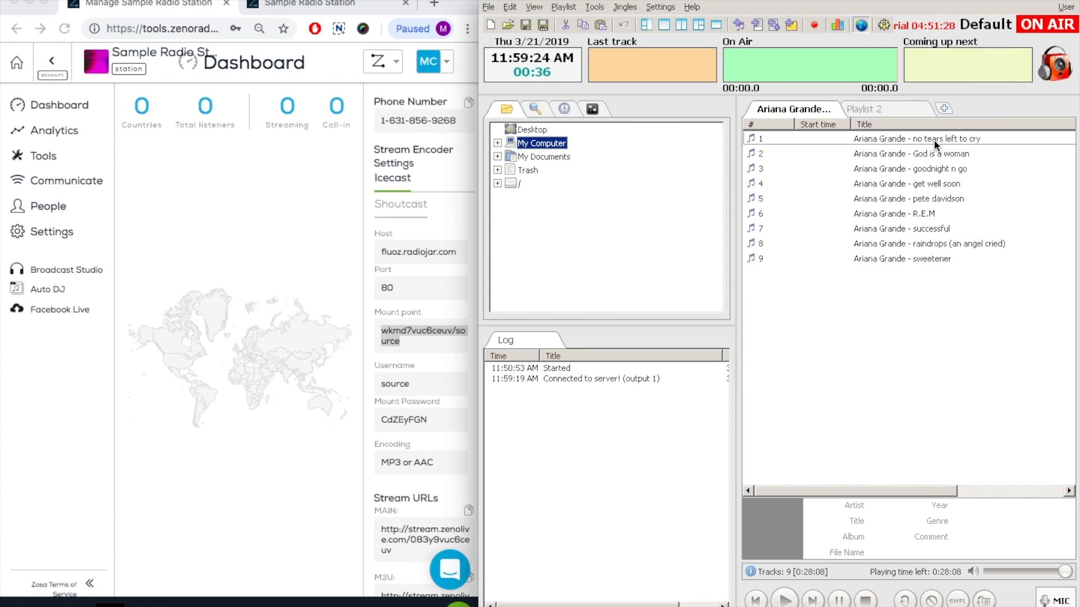
- Start playing the first playlist track, 'no tears left to cry', on air
left_click(898, 138)
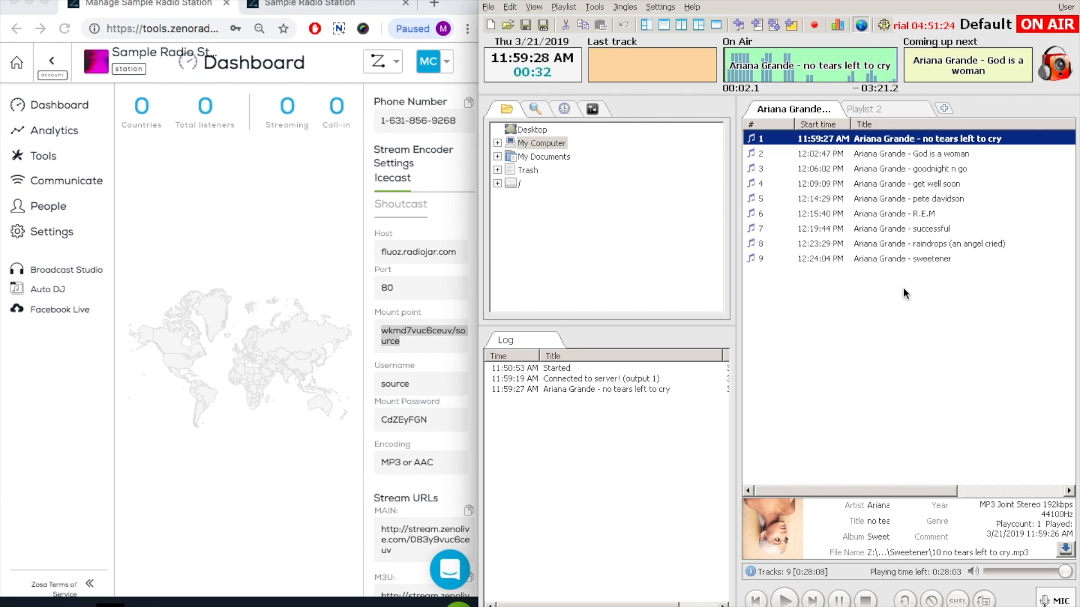
mouse_move(556, 391)
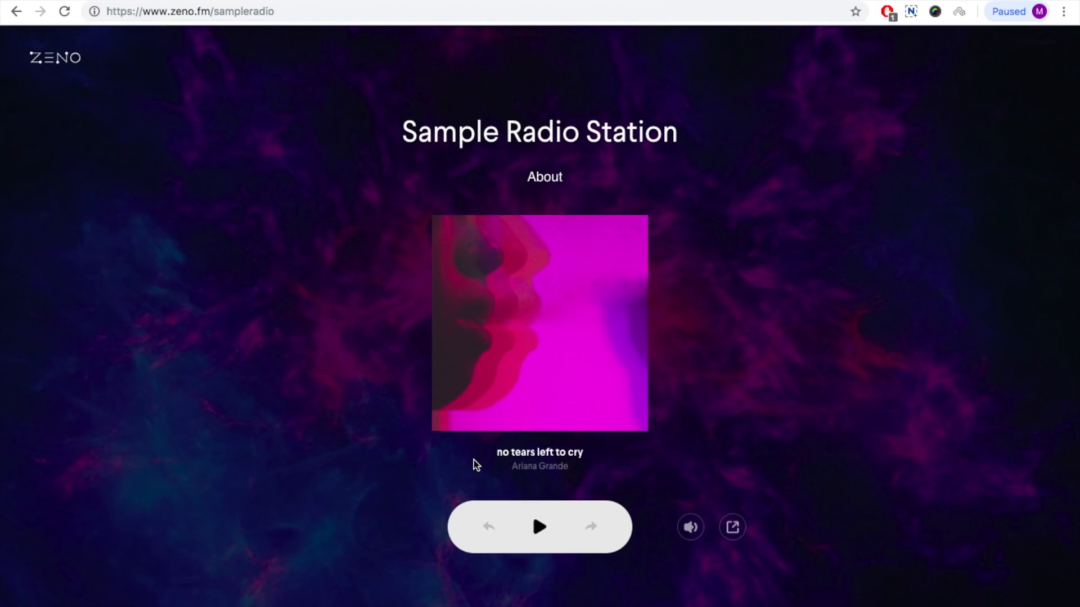
mouse_move(477, 385)
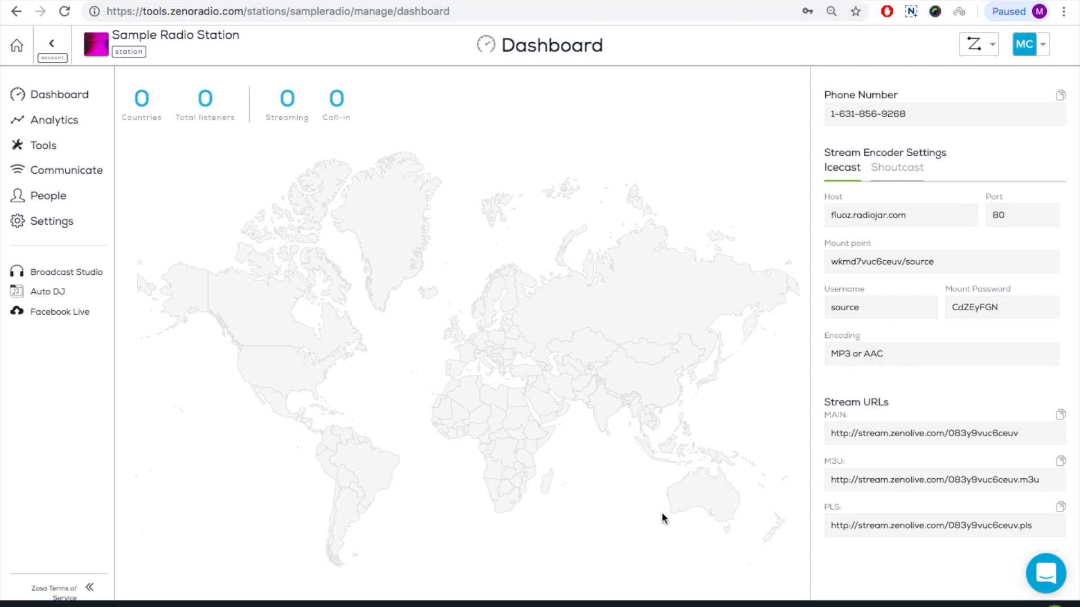
mouse_move(1046, 574)
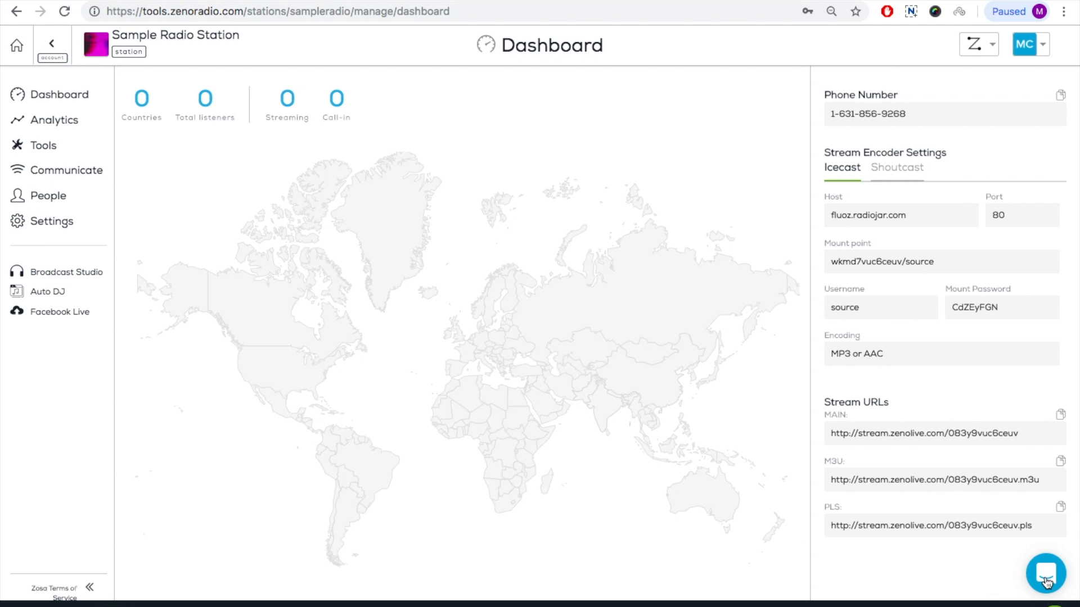
- Bring up the Zeno Media support chat panel from the dashboard's Intercom bubble
left_click(1046, 573)
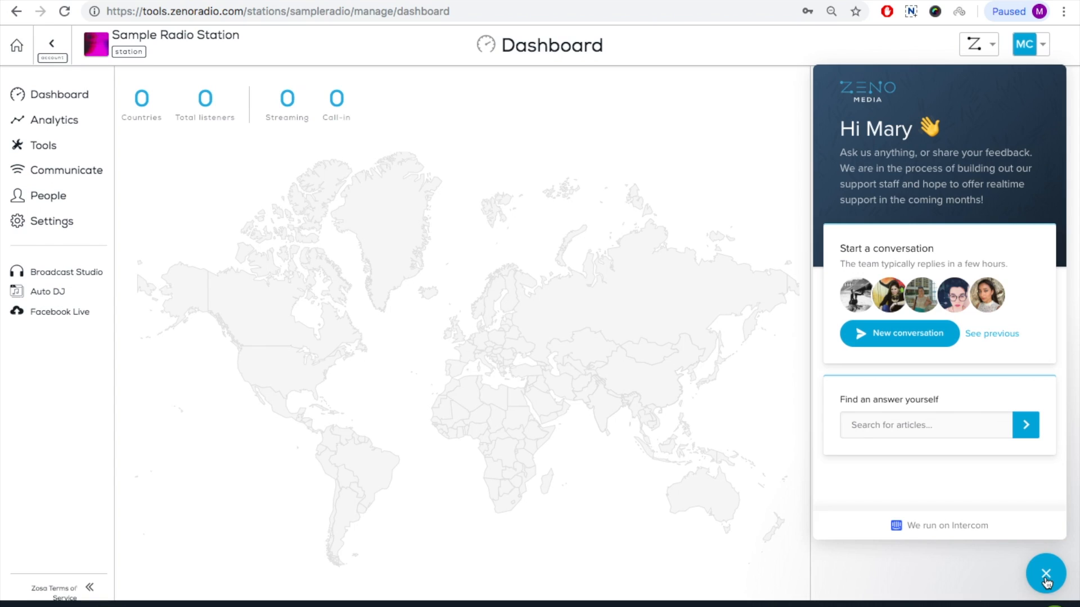
mouse_move(929, 174)
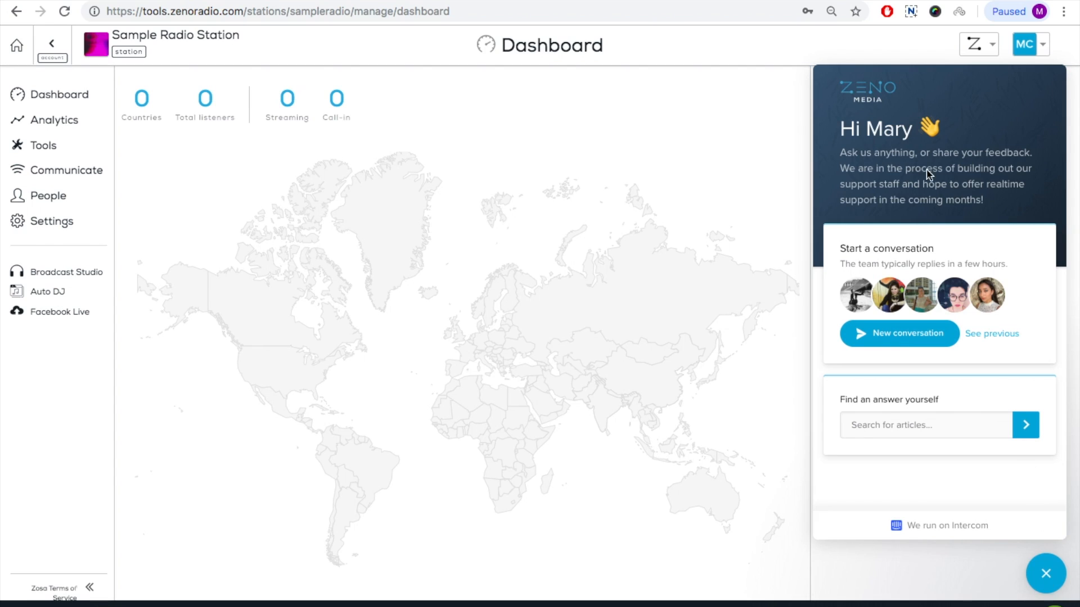